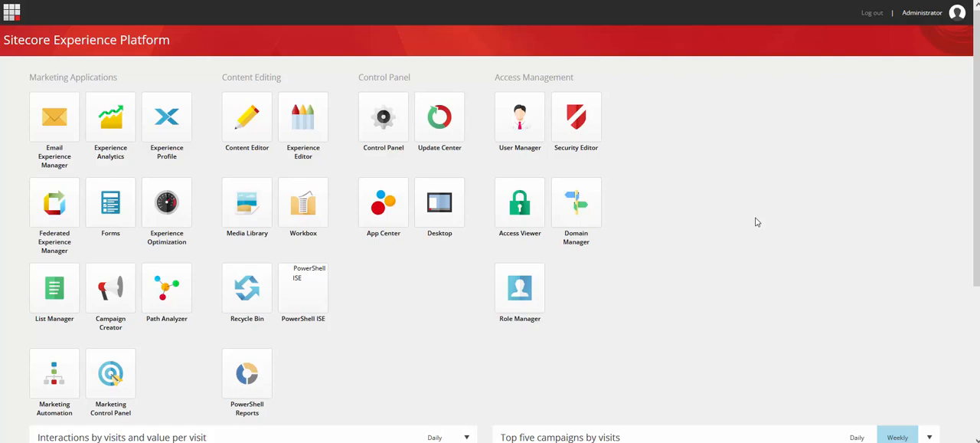
{"action": "mouse_move", "coordinate": [31, 16]}
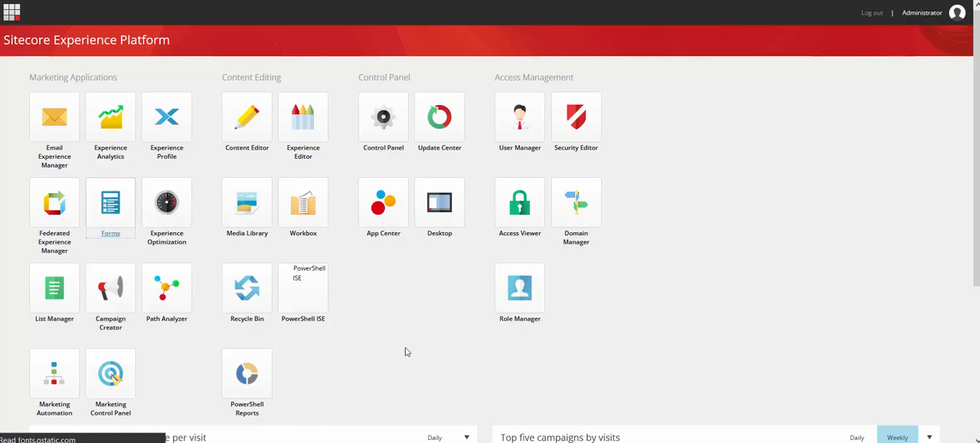
- Launch the Forms application from the Marketing Applications tiles
{"action": "left_click", "coordinate": [111, 203]}
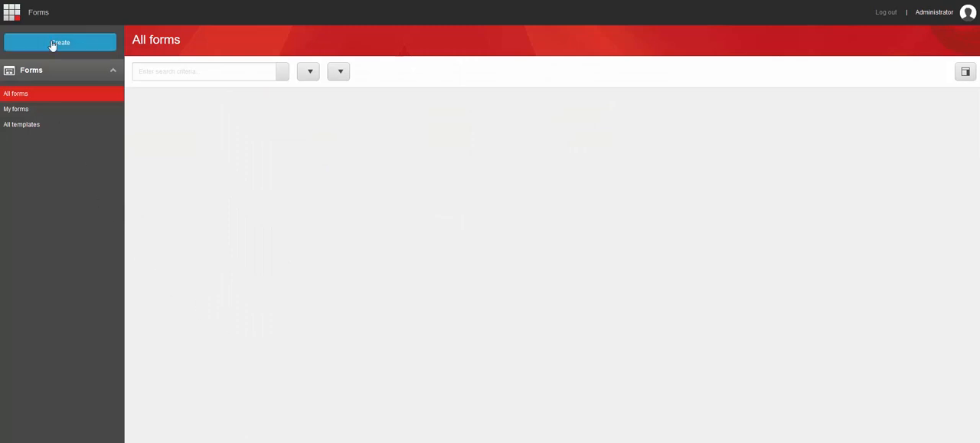
- Create a new form starting from the Blank form template
{"action": "left_click", "coordinate": [60, 43]}
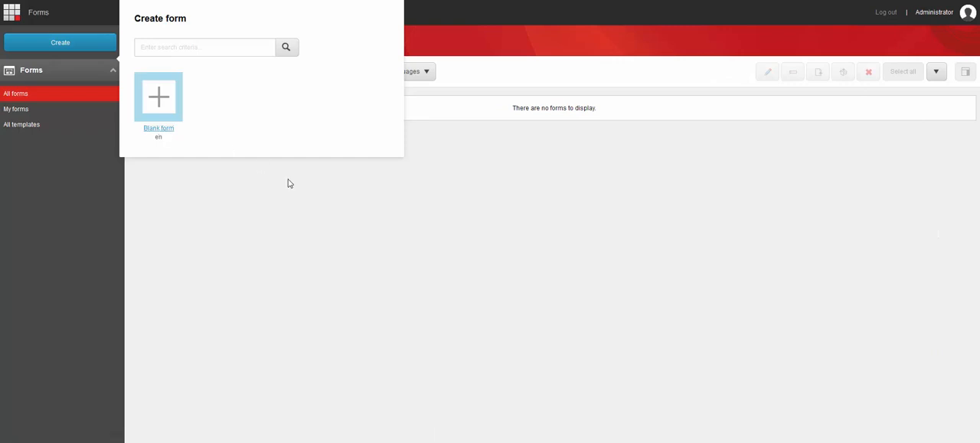
{"action": "left_click", "coordinate": [158, 97]}
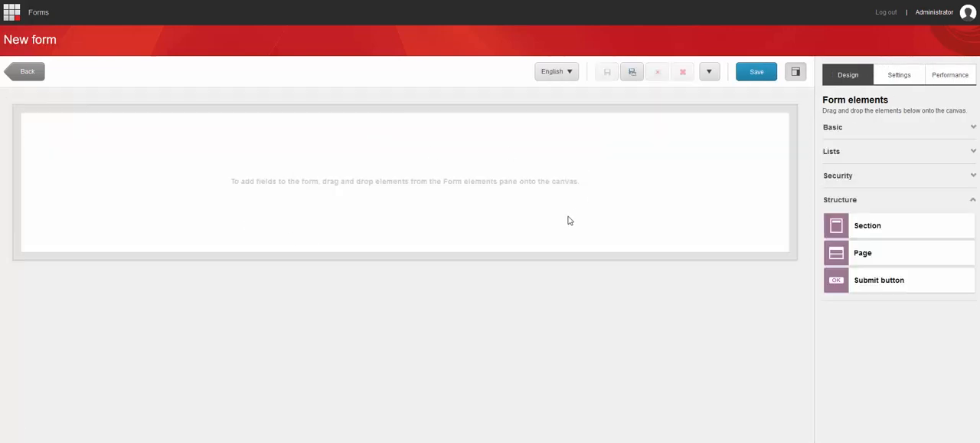
{"action": "mouse_move", "coordinate": [371, 181]}
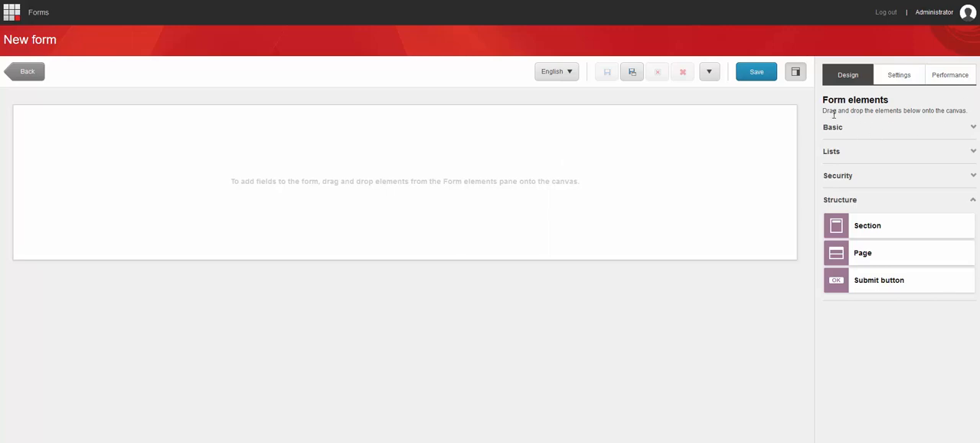
{"action": "mouse_move", "coordinate": [848, 74]}
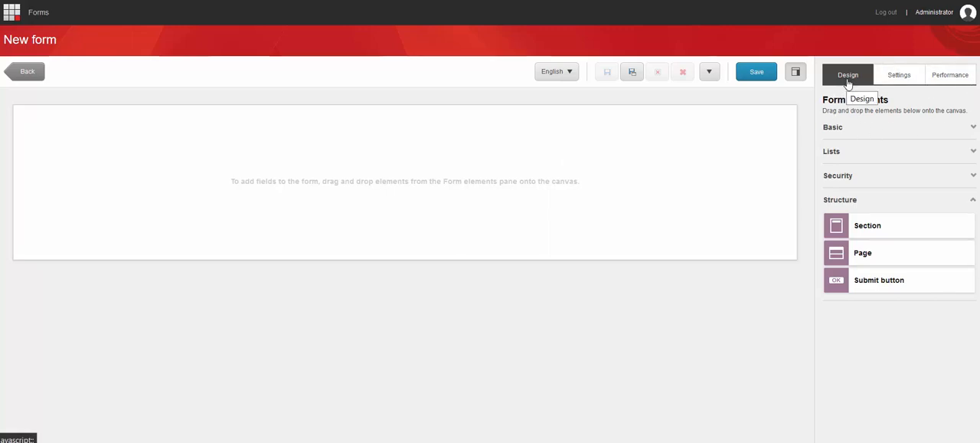
{"action": "mouse_move", "coordinate": [858, 225]}
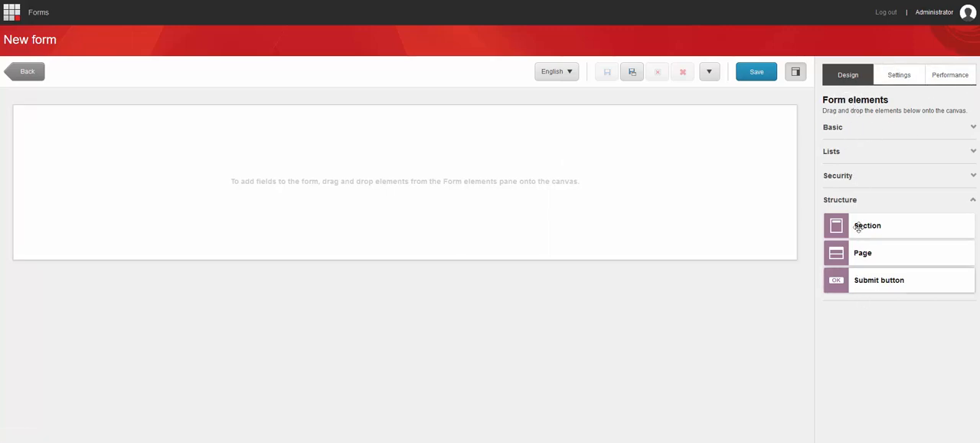
{"action": "left_click", "coordinate": [895, 74]}
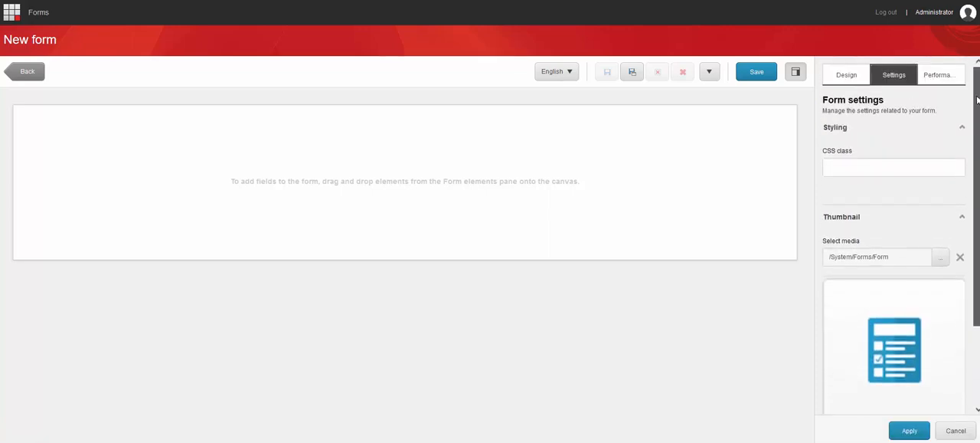
{"action": "left_click", "coordinate": [940, 73]}
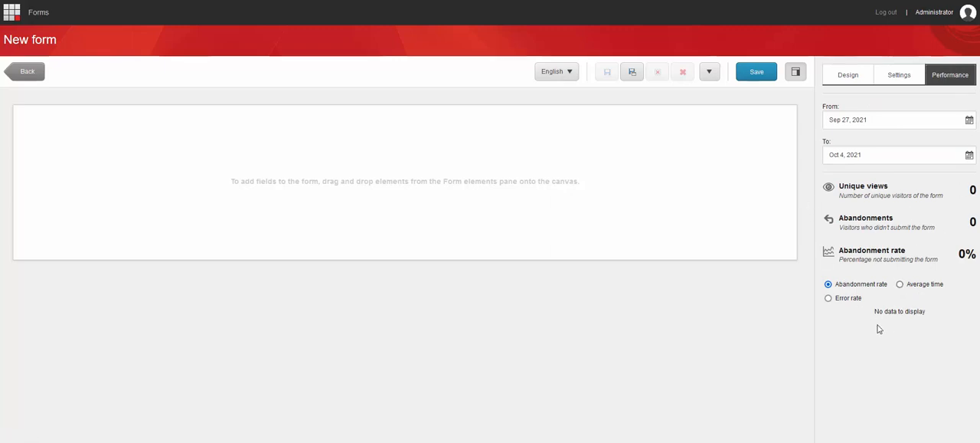
{"action": "mouse_move", "coordinate": [897, 134]}
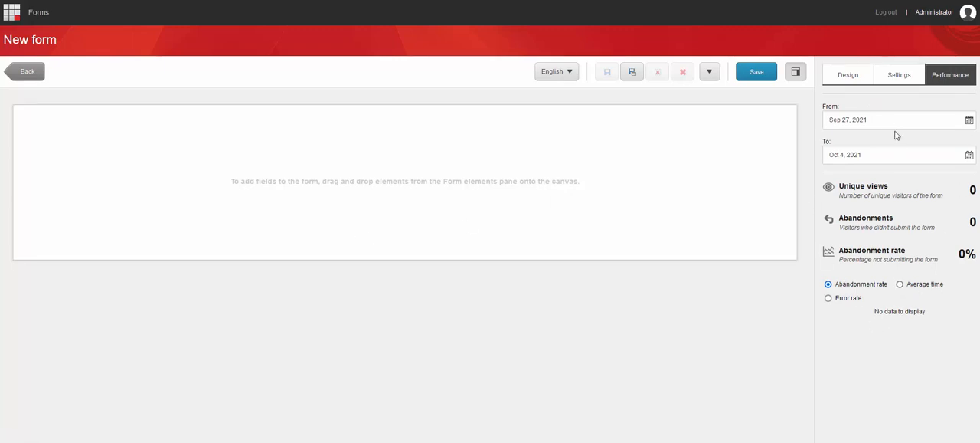
{"action": "left_click", "coordinate": [849, 74]}
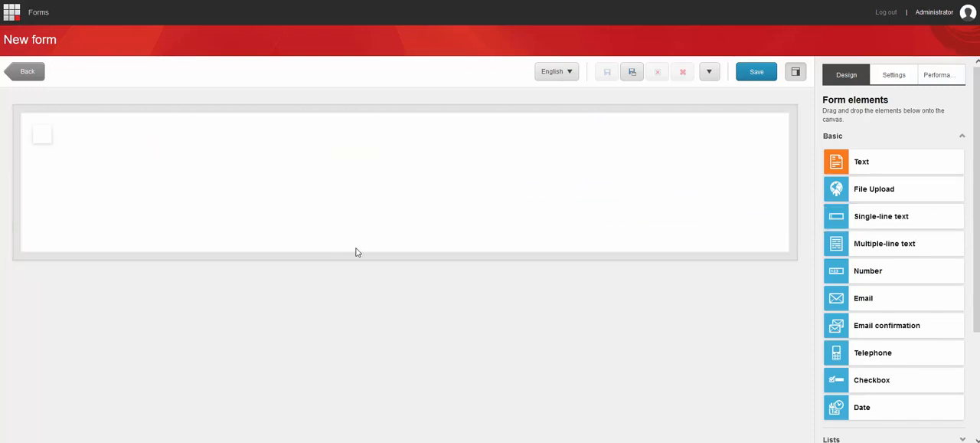
- Place a Single-line text field on the canvas labelled Full name, left optional
{"action": "left_click_drag", "start_coordinate": [880, 216], "coordinate": [83, 130]}
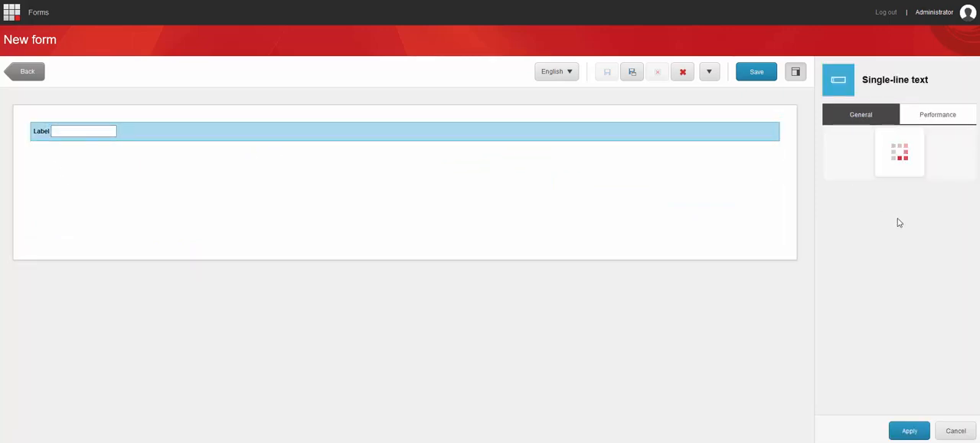
{"action": "left_click", "coordinate": [861, 113]}
{"action": "type", "text": "Full name"}
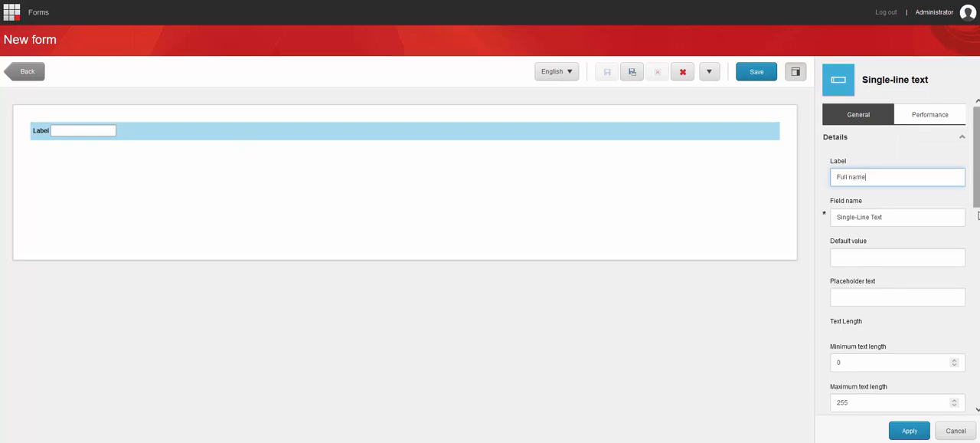
{"action": "scroll", "scroll_direction": "down", "scroll_amount": 3}
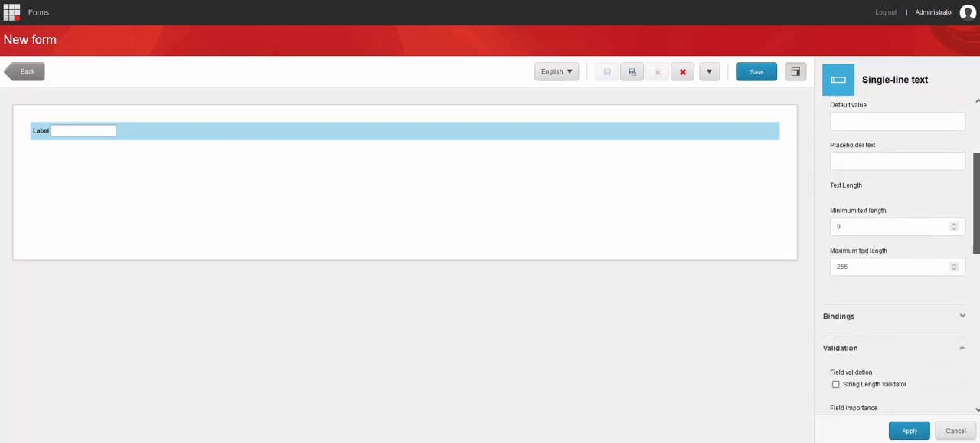
{"action": "scroll", "scroll_direction": "down", "scroll_amount": 3}
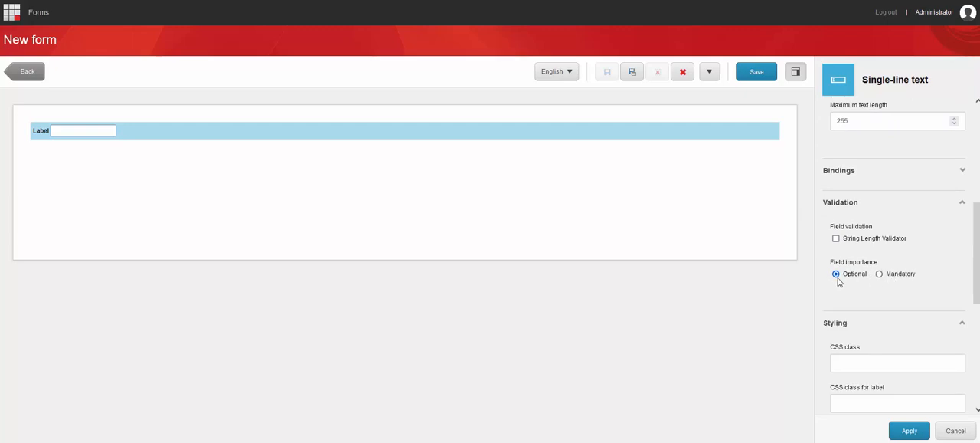
{"action": "left_click", "coordinate": [879, 273]}
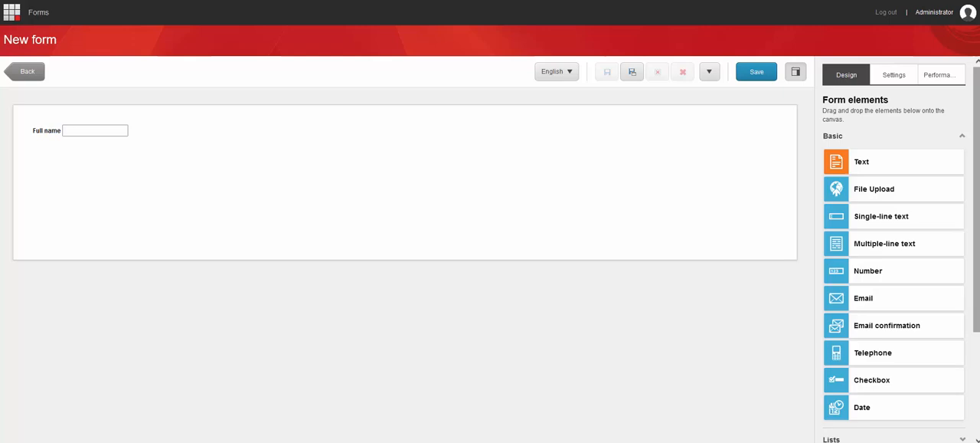
- Place a second Single-line text field labelled Email below Full name
{"action": "left_click_drag", "start_coordinate": [881, 214], "coordinate": [191, 193]}
{"action": "type", "text": "Emai"}
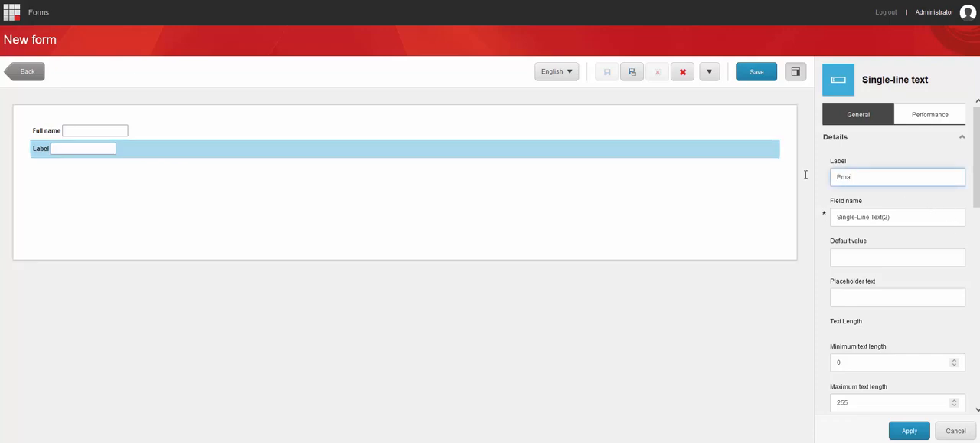
{"action": "scroll", "scroll_direction": "down", "scroll_amount": 3}
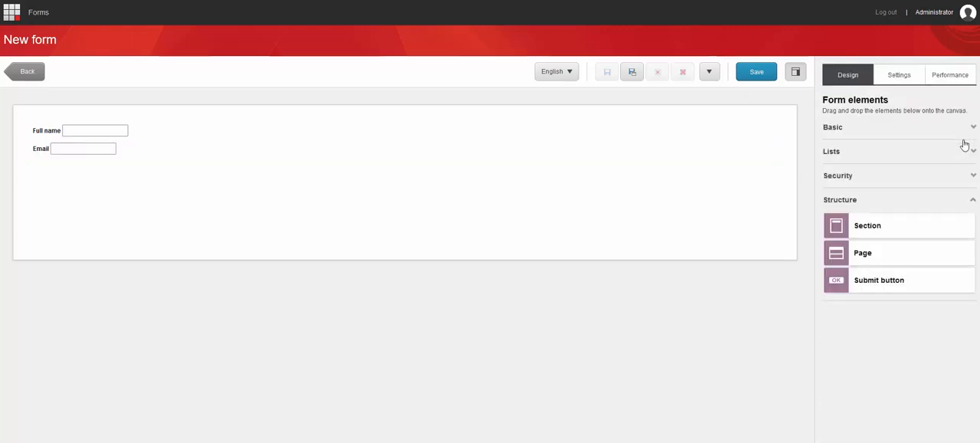
{"action": "mouse_move", "coordinate": [850, 207]}
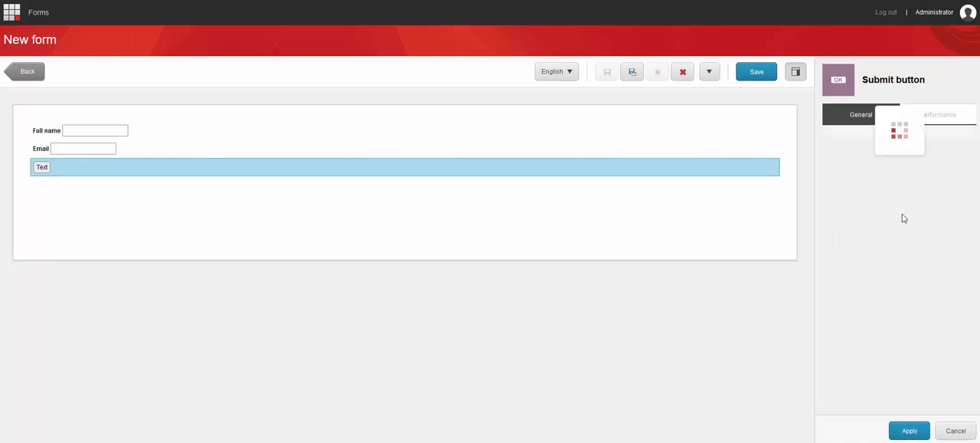
- Label the new button Submit, apply it, and select the button again for editing
{"action": "left_click", "coordinate": [857, 113]}
{"action": "type", "text": "S"}
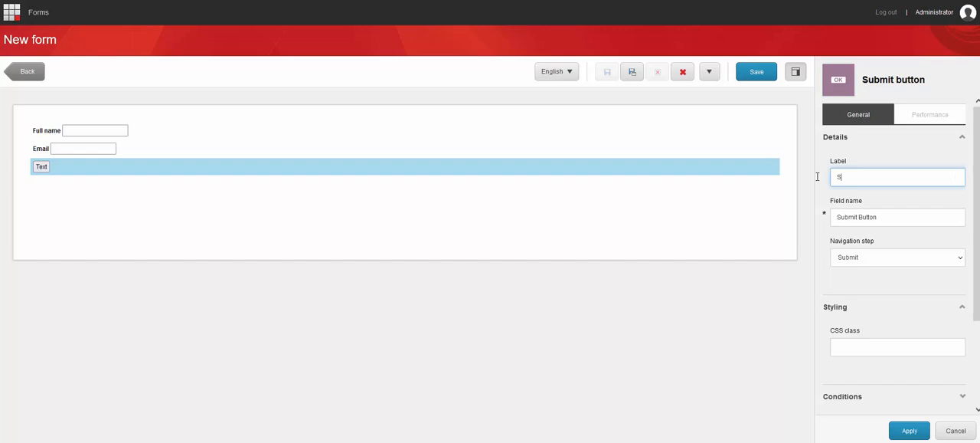
{"action": "type", "text": "ubmit"}
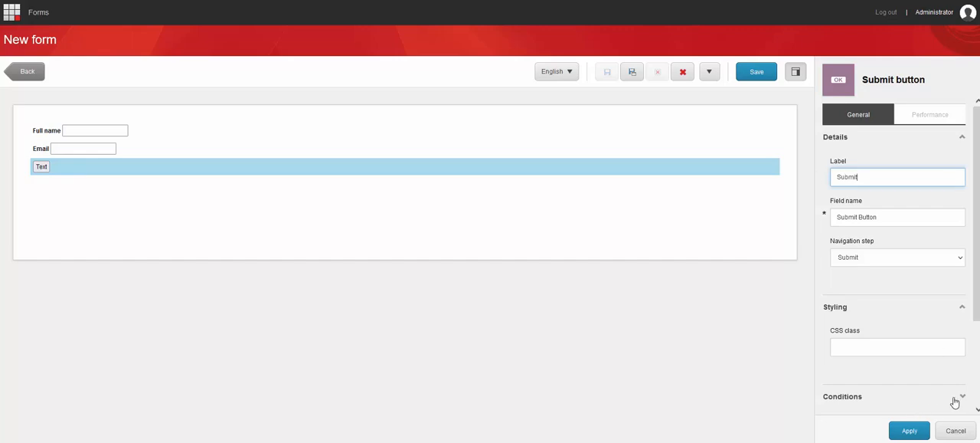
{"action": "left_click", "coordinate": [910, 429]}
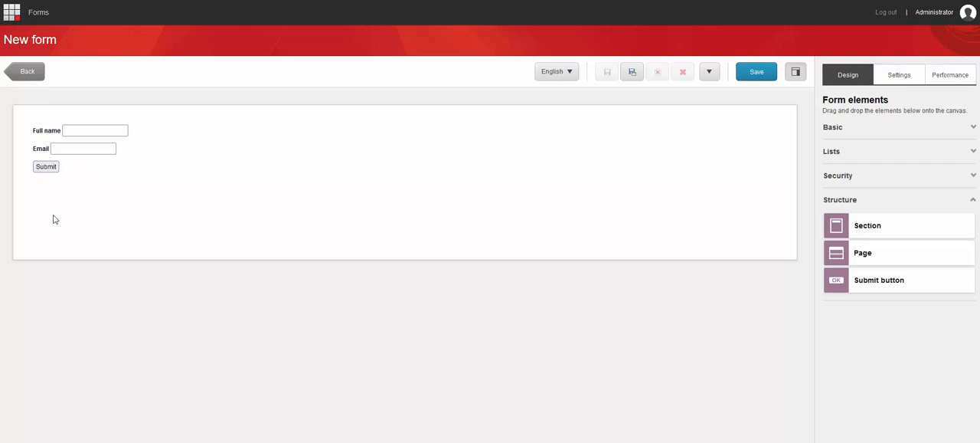
{"action": "left_click", "coordinate": [46, 165]}
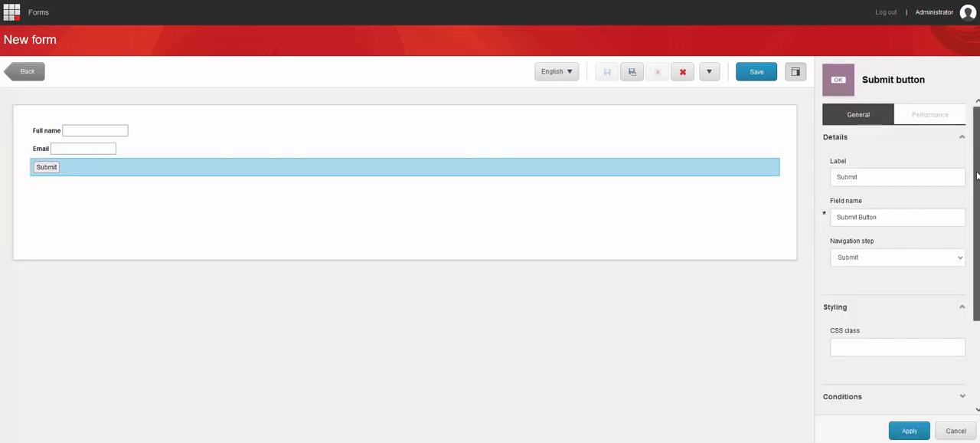
- Add a Trigger Goal submit action to the Submit button from the Submit actions list
{"action": "scroll", "scroll_direction": "down", "scroll_amount": 3}
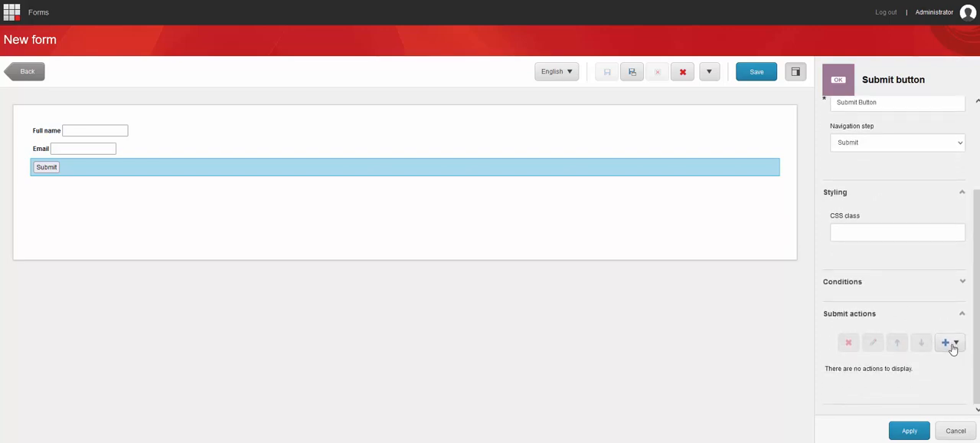
{"action": "left_click", "coordinate": [945, 343]}
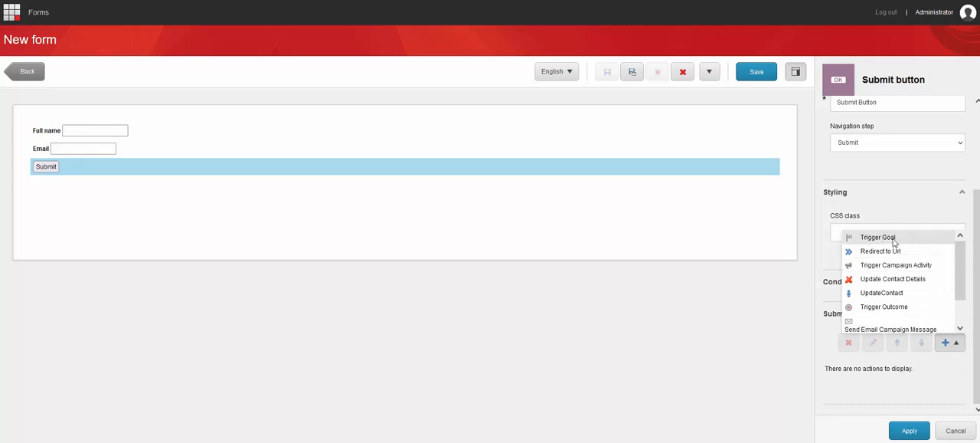
{"action": "left_click", "coordinate": [877, 236]}
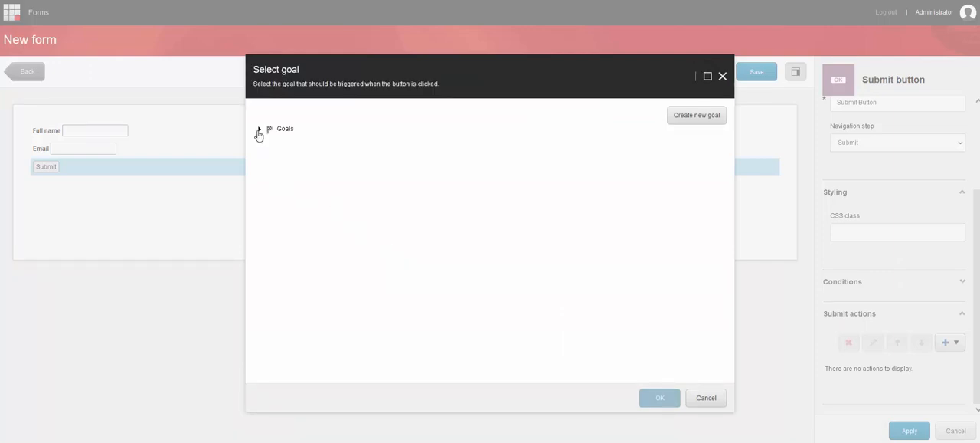
- Select General enquiry under Goals as the triggered goal and confirm with OK
{"action": "left_click", "coordinate": [259, 129]}
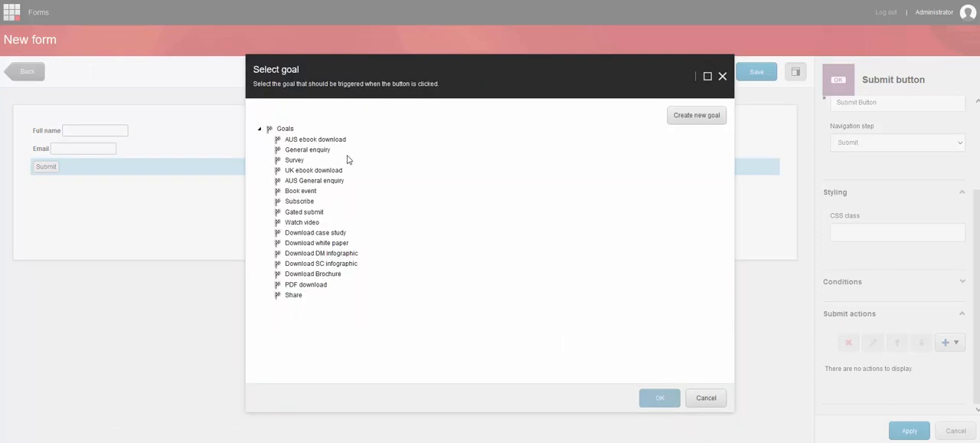
{"action": "left_click", "coordinate": [307, 150]}
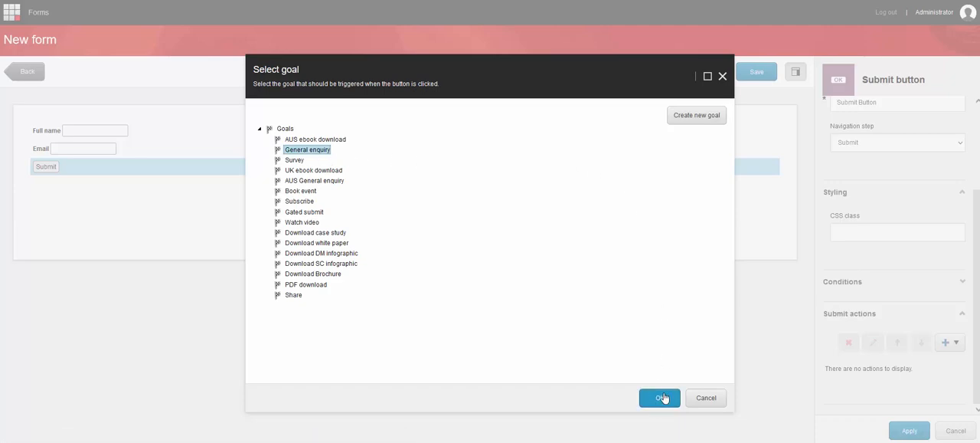
{"action": "left_click", "coordinate": [659, 399]}
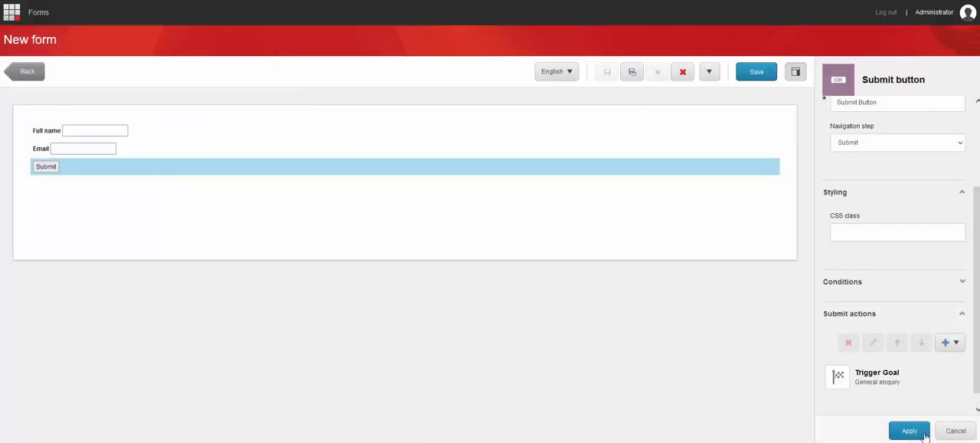